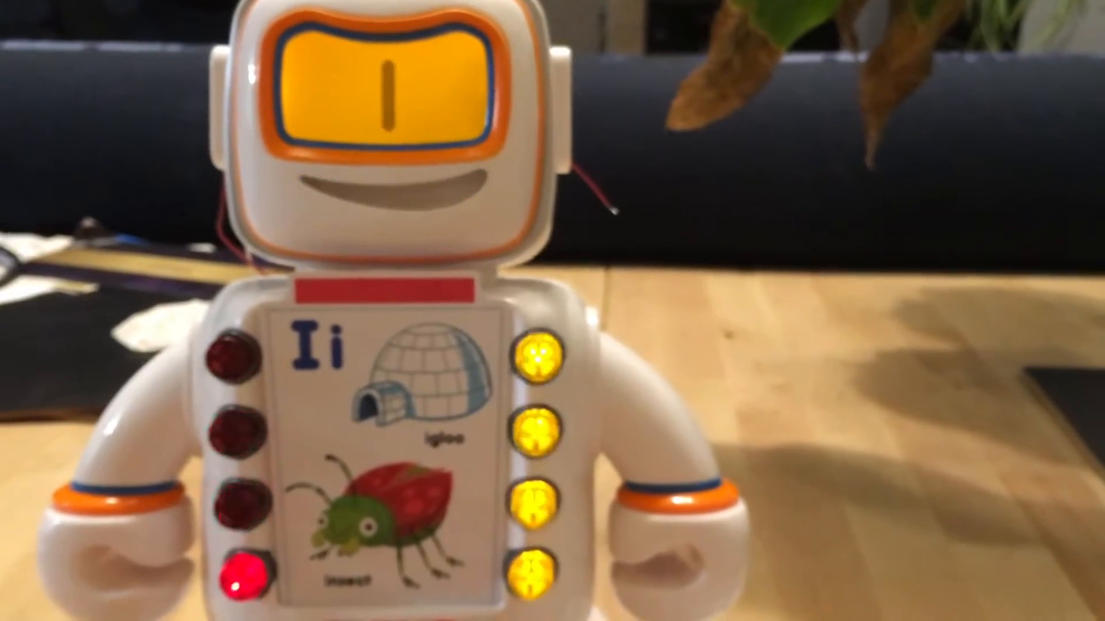
click(366, 394)
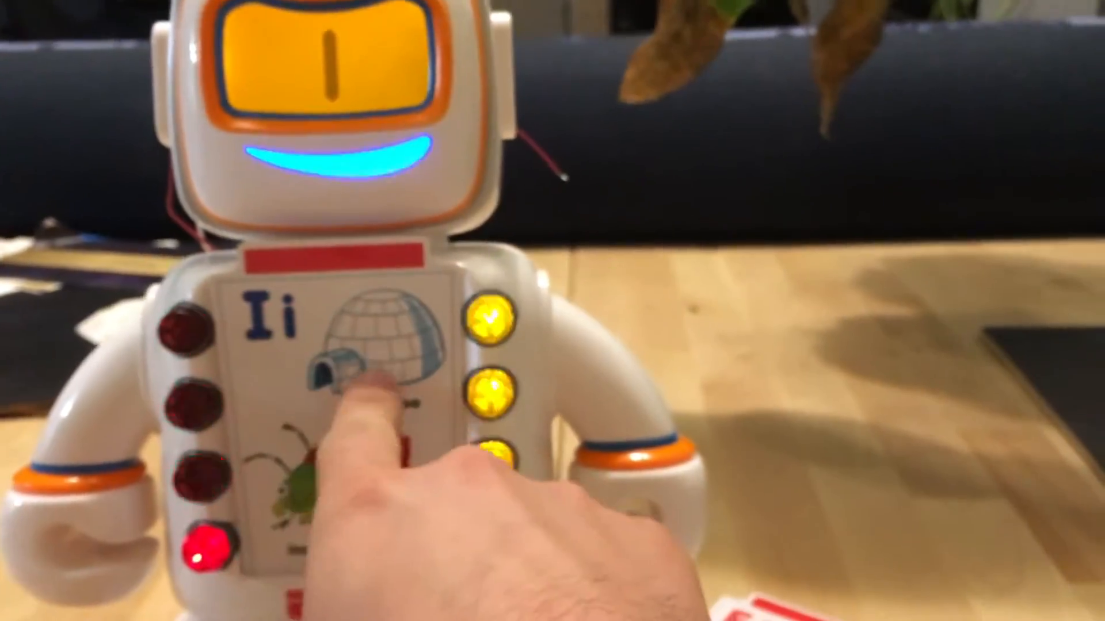